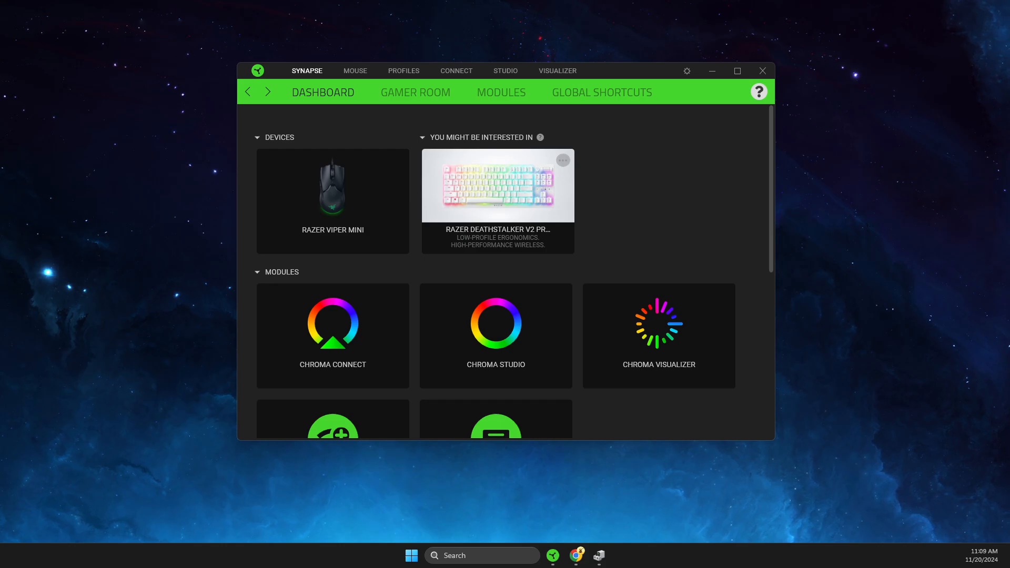
{"action": "mouse_move", "coordinate": [601, 92]}
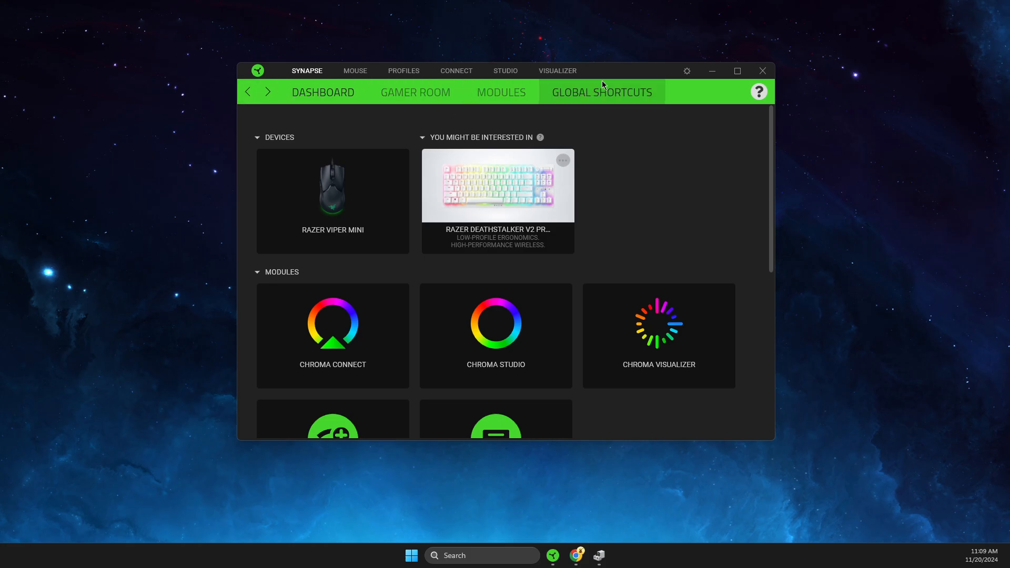
- Open the Razer Viper Mini device from the maximized Synapse dashboard
{"action": "left_click", "coordinate": [737, 71]}
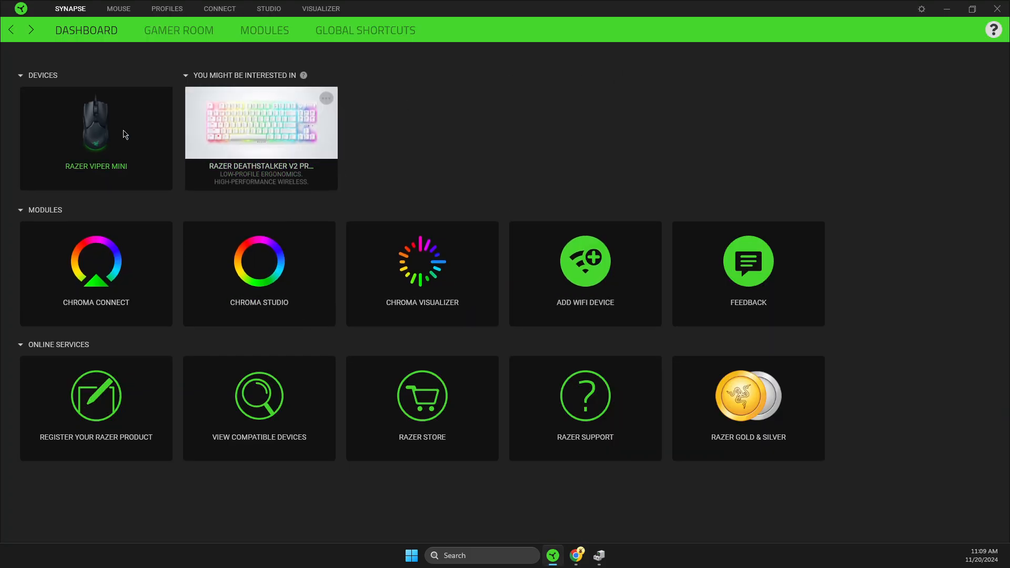
{"action": "mouse_move", "coordinate": [103, 151]}
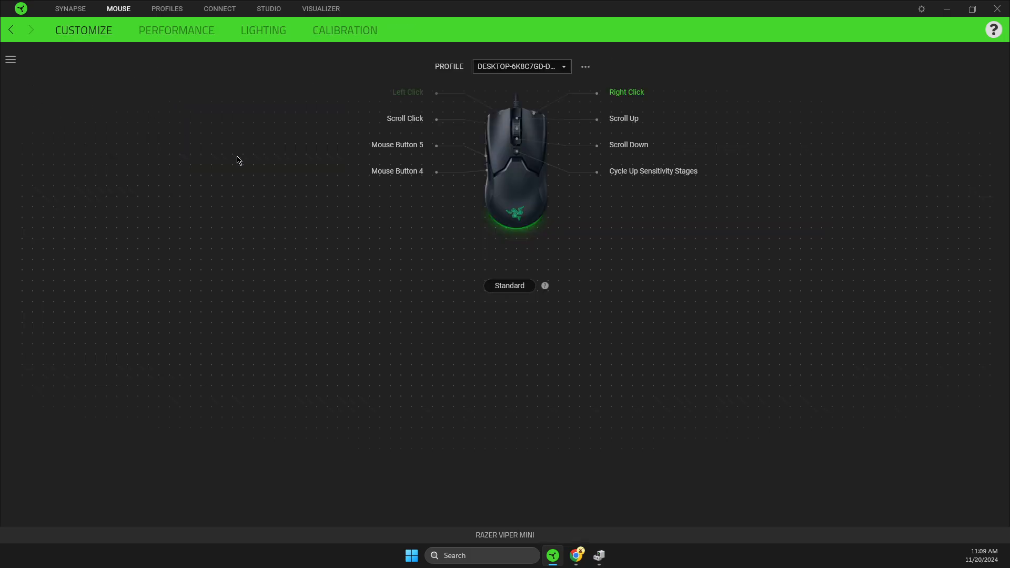
{"action": "mouse_move", "coordinate": [424, 152]}
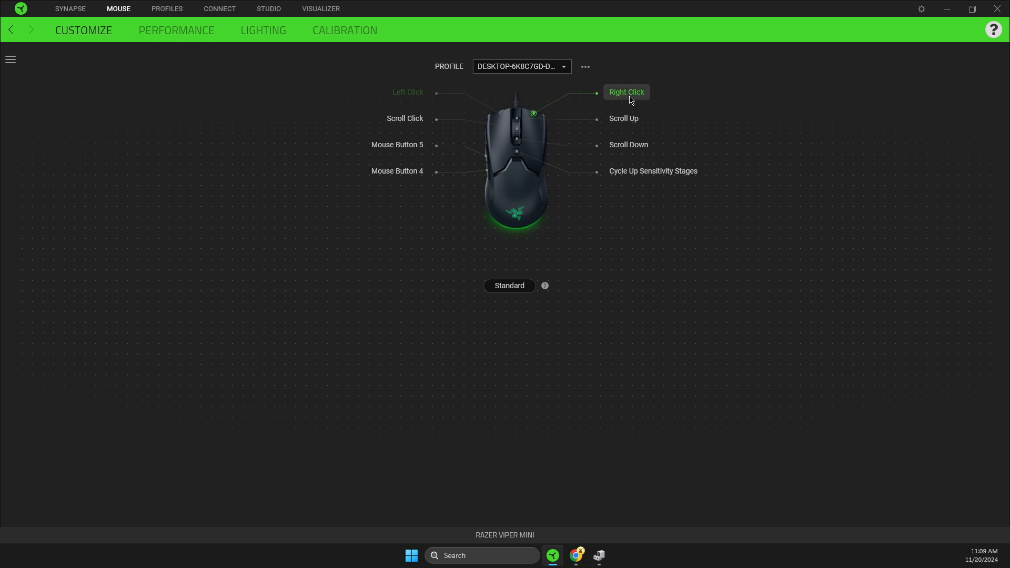
- Remap the Viper Mini's right mouse button to Left Click
{"action": "left_click", "coordinate": [626, 92]}
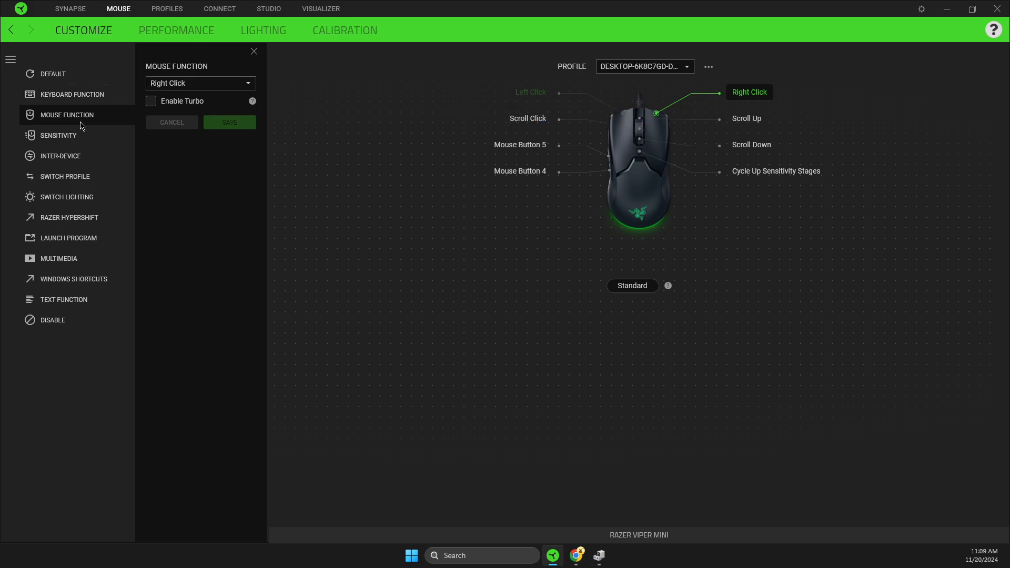
{"action": "left_click", "coordinate": [200, 82]}
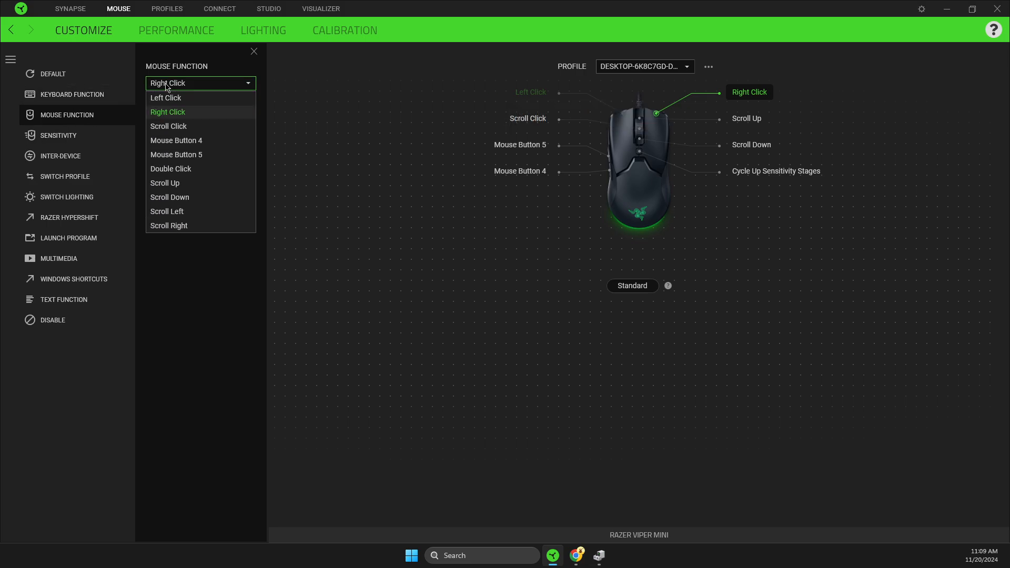
{"action": "left_click", "coordinate": [165, 98]}
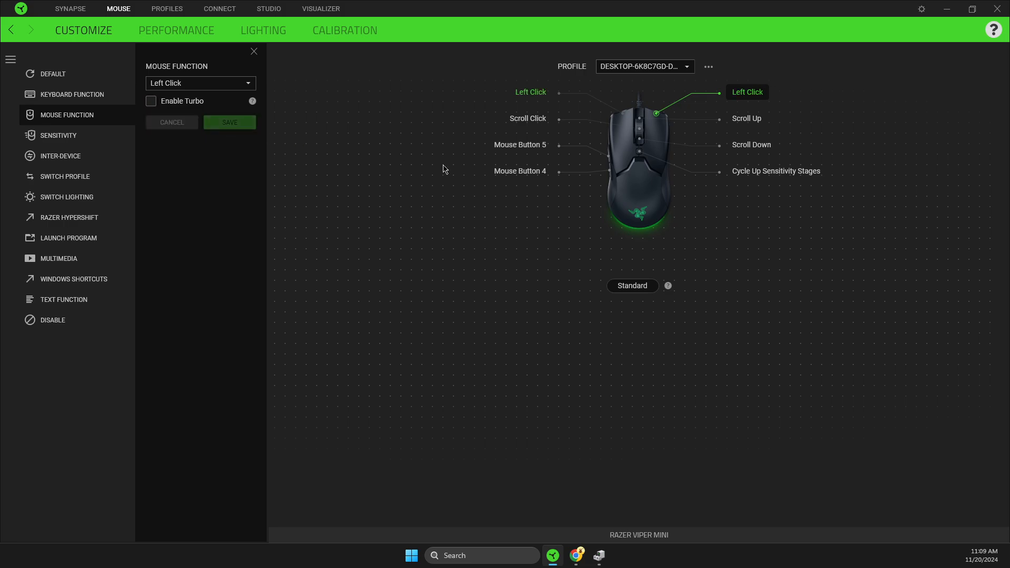
{"action": "mouse_move", "coordinate": [530, 91]}
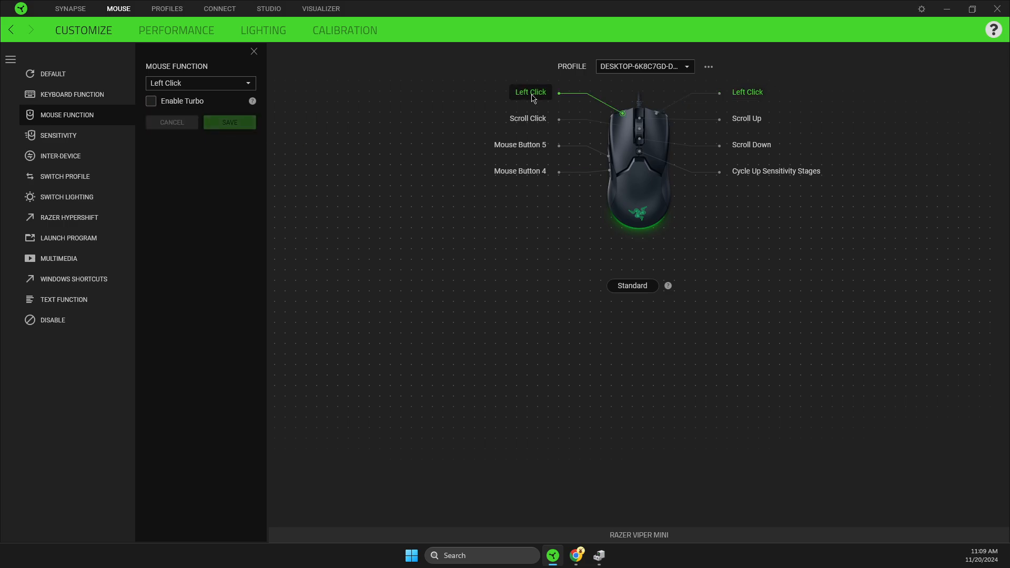
{"action": "mouse_move", "coordinate": [64, 125]}
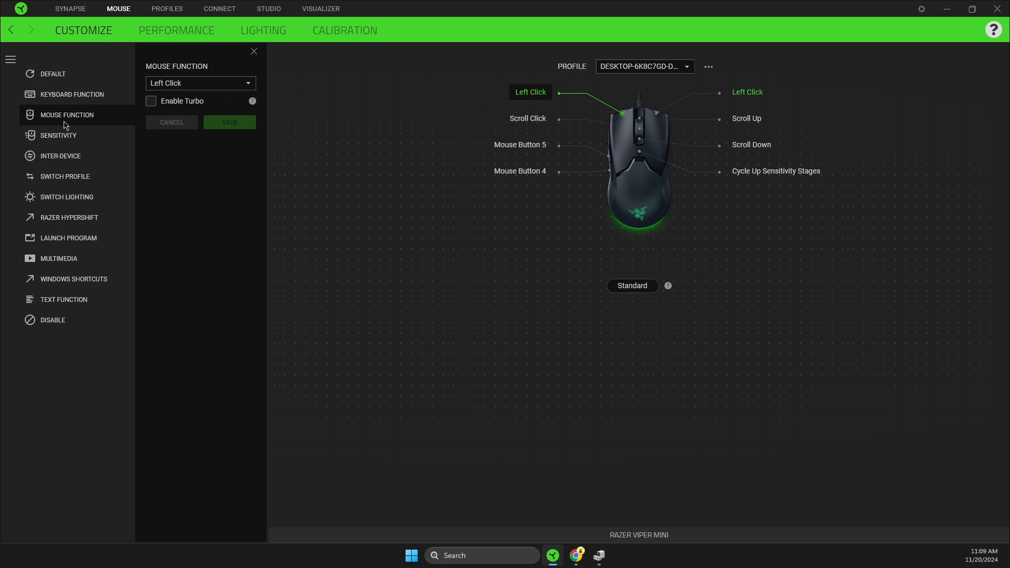
- Assign Double Click to the Viper Mini's left button
{"action": "left_click", "coordinate": [200, 82]}
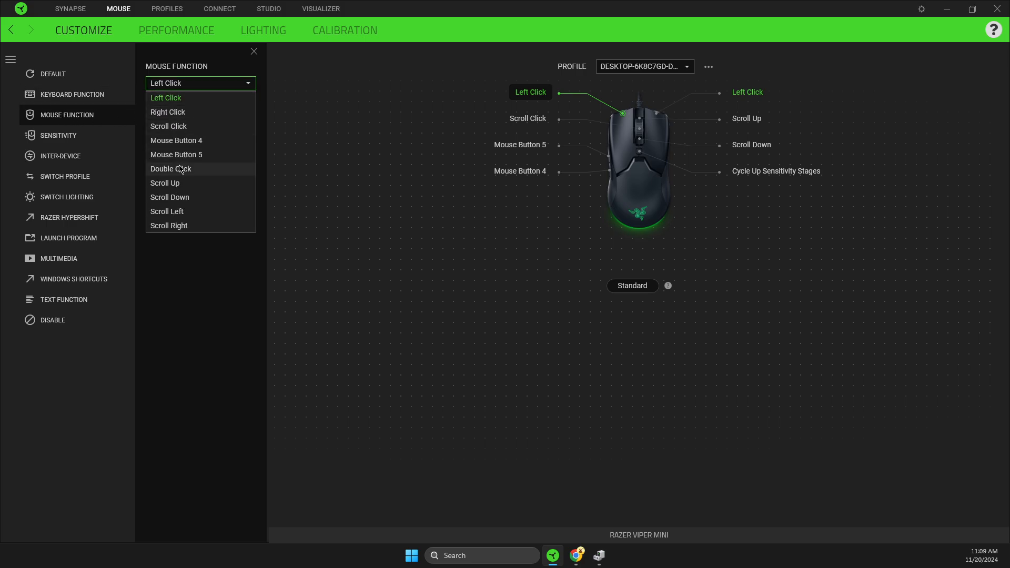
{"action": "left_click", "coordinate": [170, 169]}
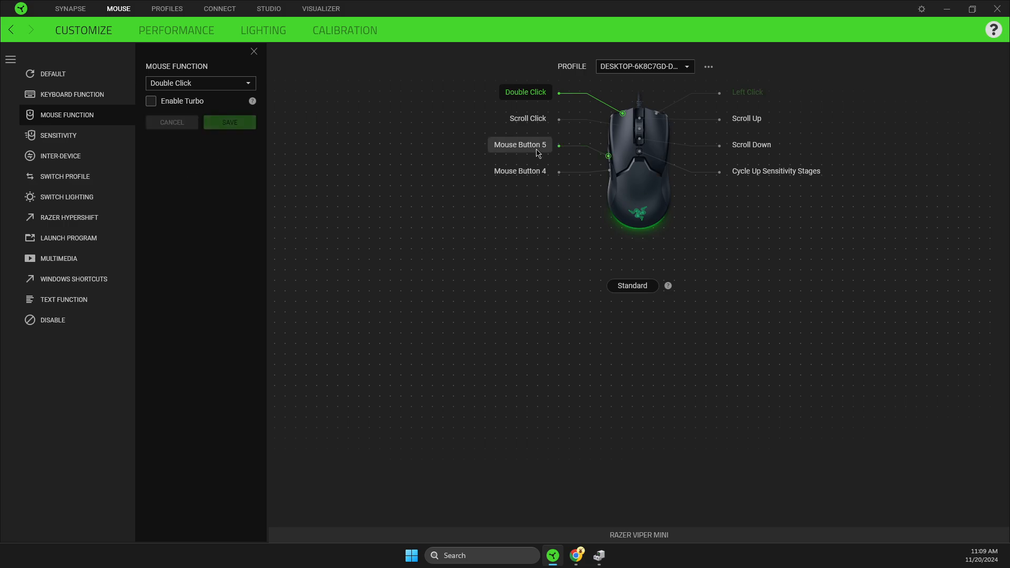
{"action": "mouse_move", "coordinate": [525, 152]}
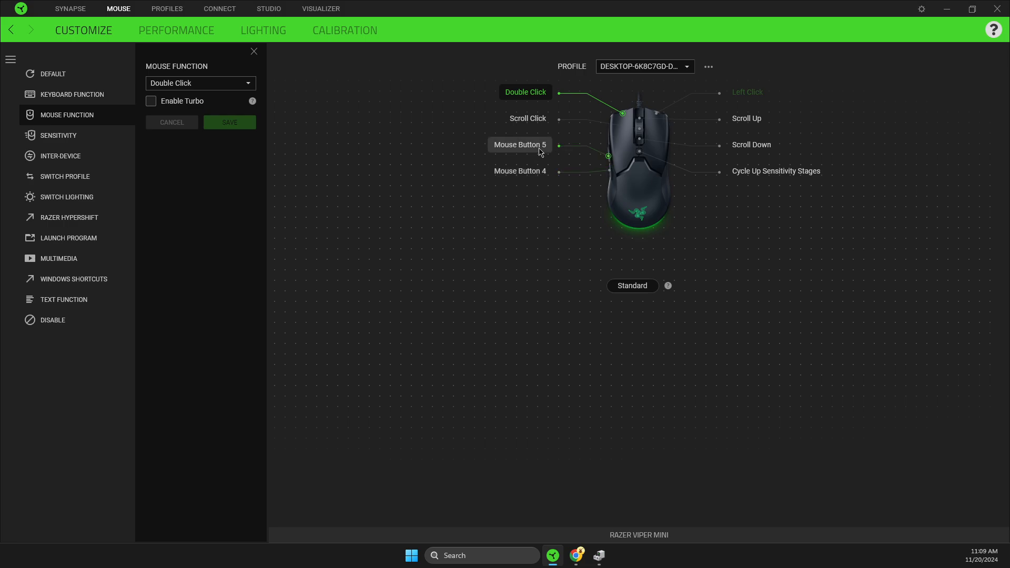
{"action": "mouse_move", "coordinate": [551, 152]}
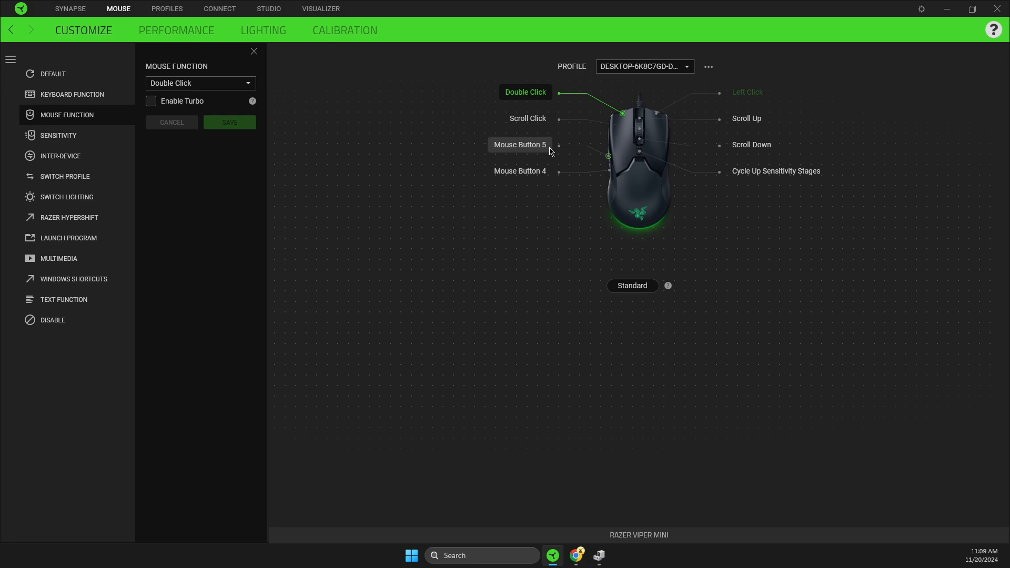
- Set Mouse Button 5 to the Right Click mouse function
{"action": "left_click", "coordinate": [520, 144]}
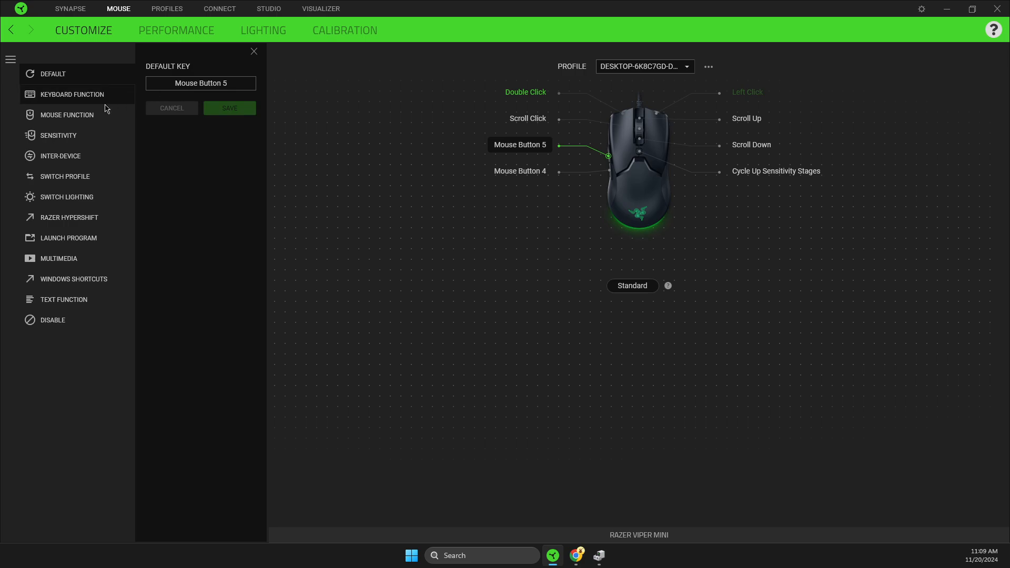
{"action": "left_click", "coordinate": [66, 114]}
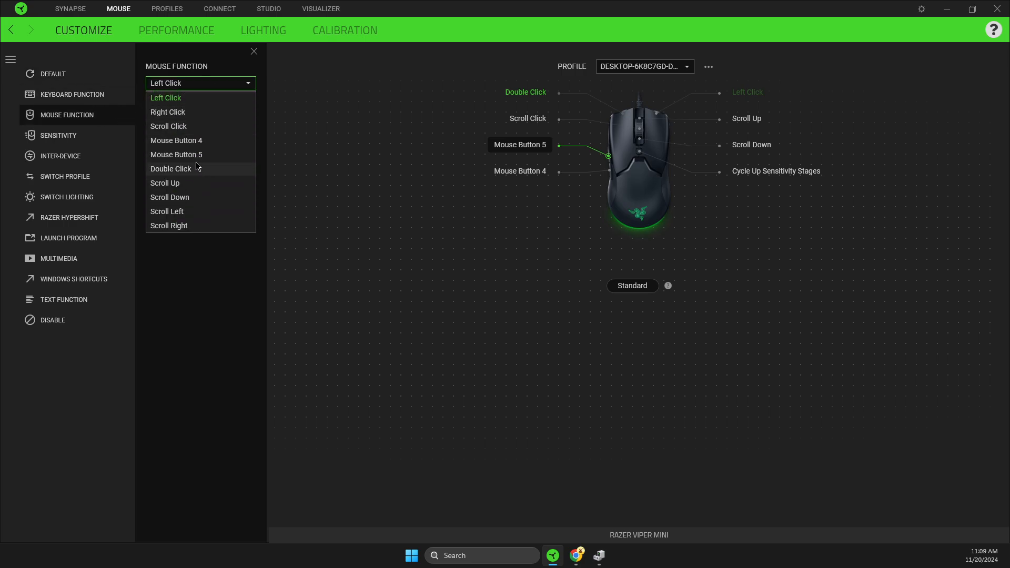
{"action": "left_click", "coordinate": [167, 112]}
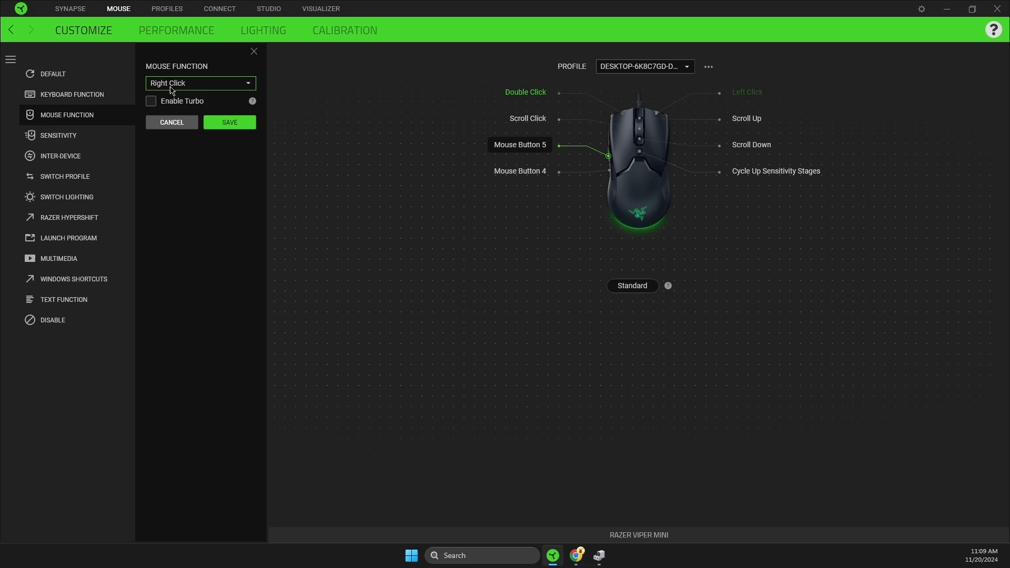